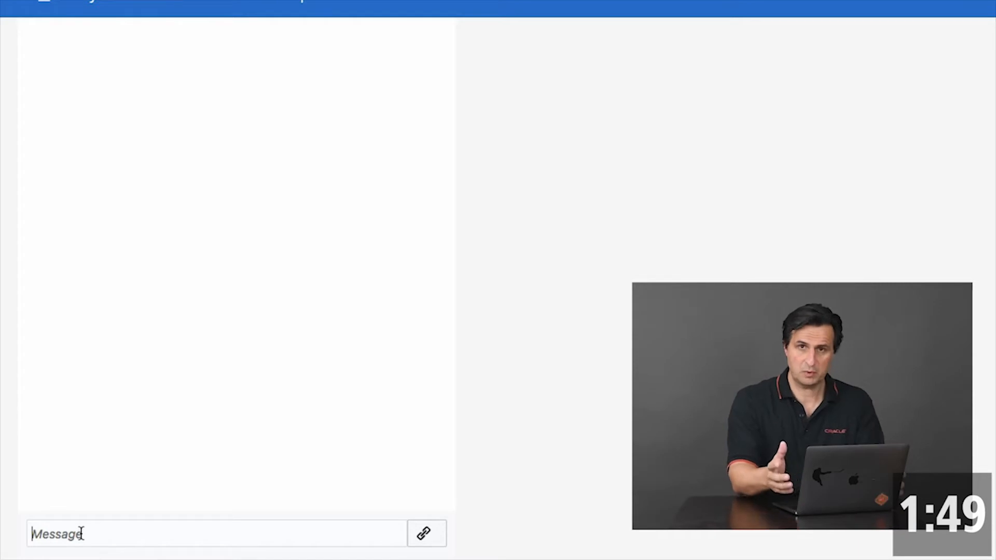
# Send a full-sentence request to fly to London, then reset the test conversation
pyautogui.write('I want to go')
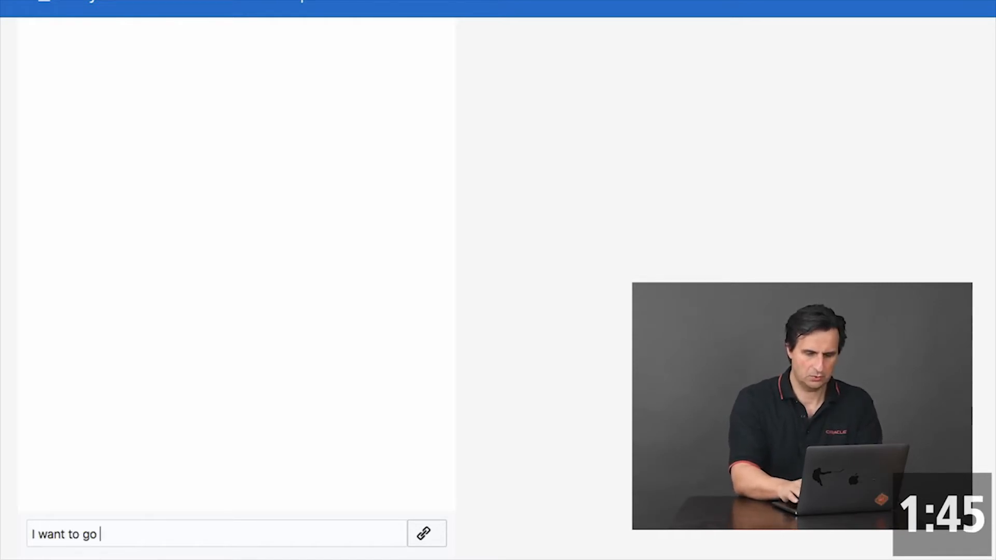
pyautogui.write('to London tomorrow')
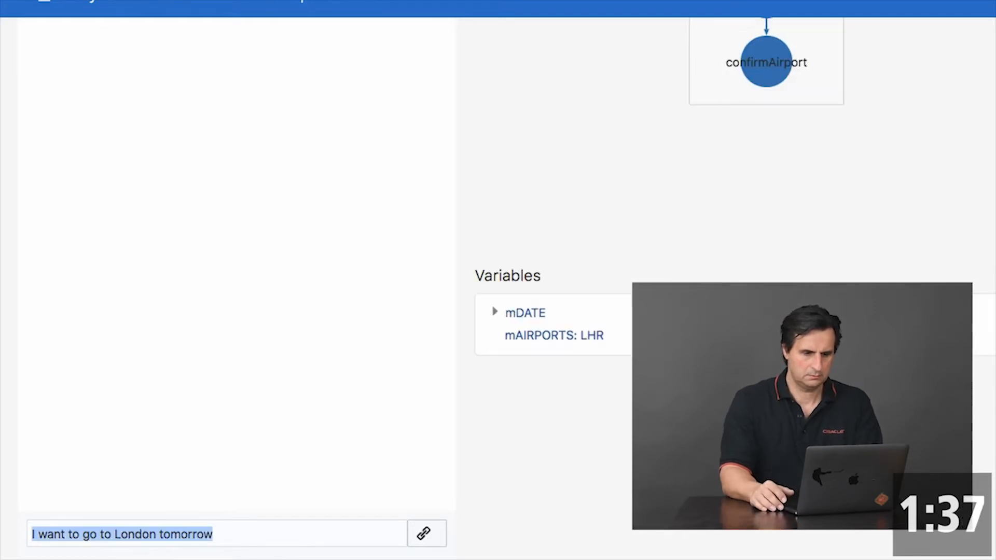
pyautogui.click(426, 534)
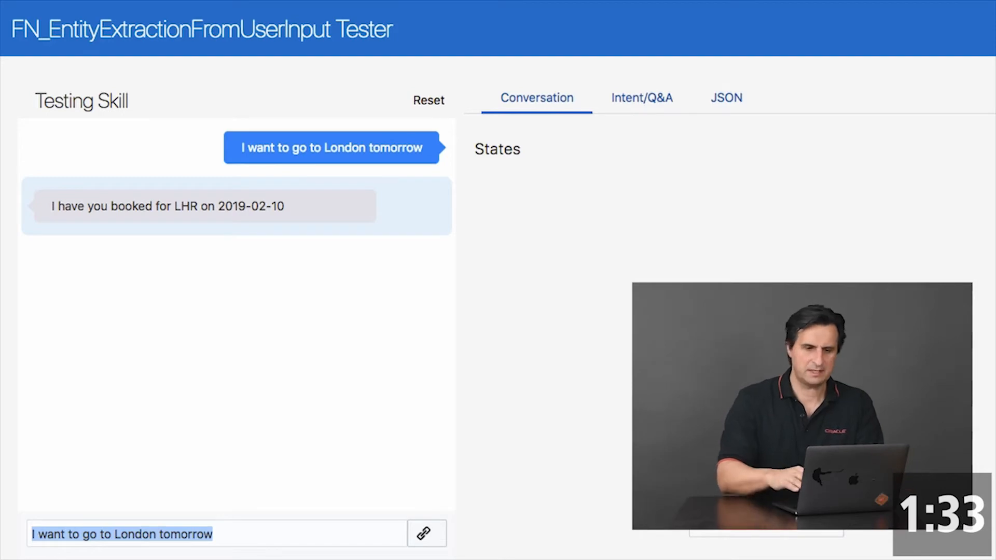
pyautogui.click(428, 101)
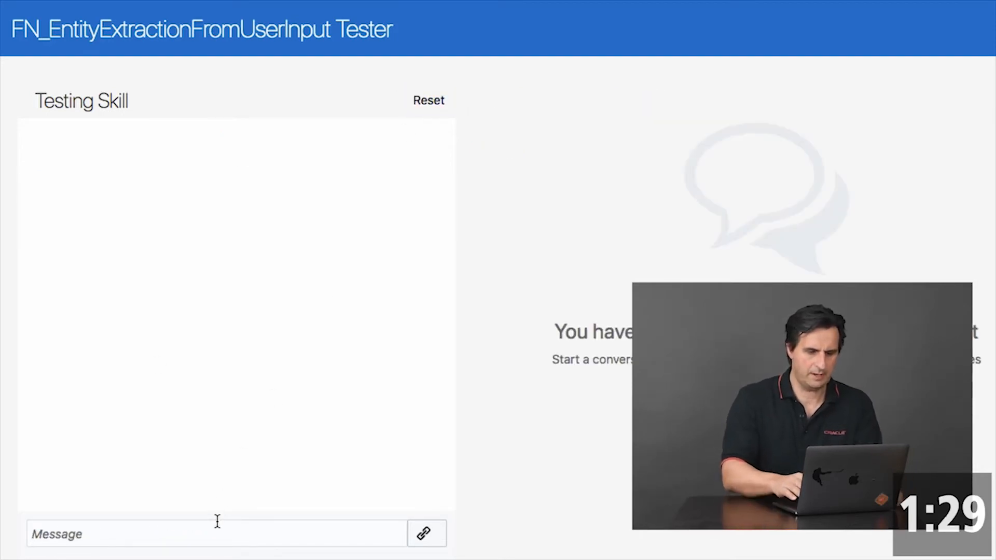
# Send 'Hi', then answer 'Hmmm, what about tomorrow' and 'Hmmm, yeah, London'
pyautogui.write('Hi')
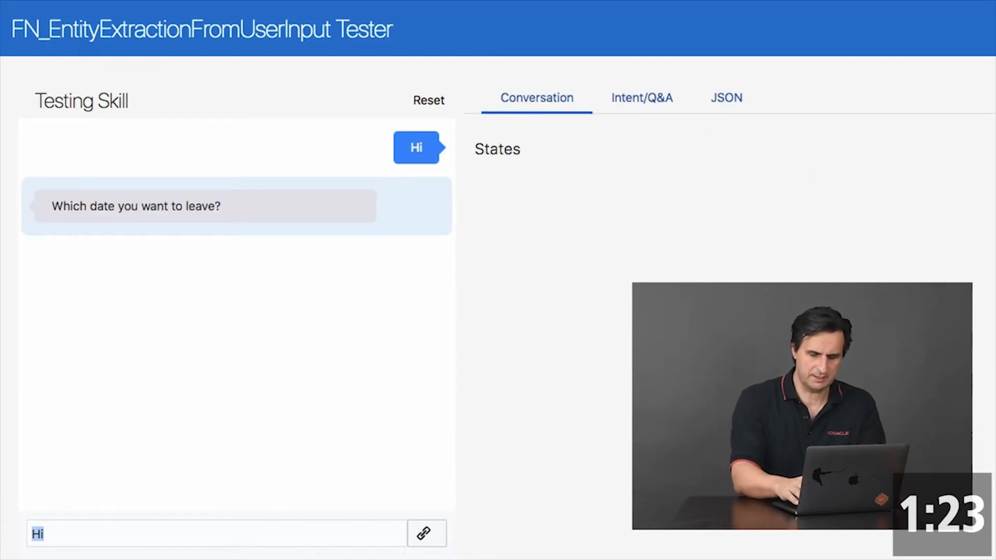
pyautogui.write('Hmmm, what ab')
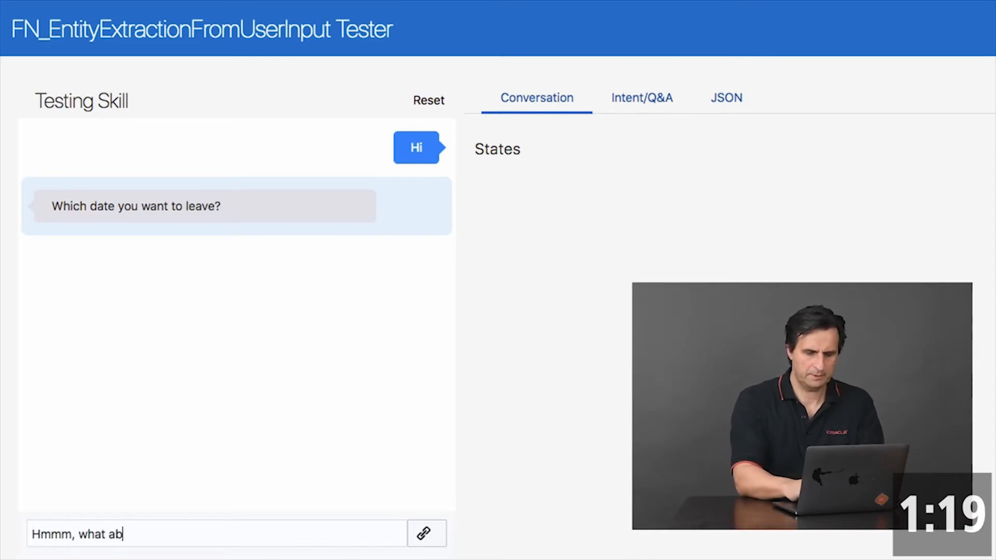
pyautogui.write('out tomorrow')
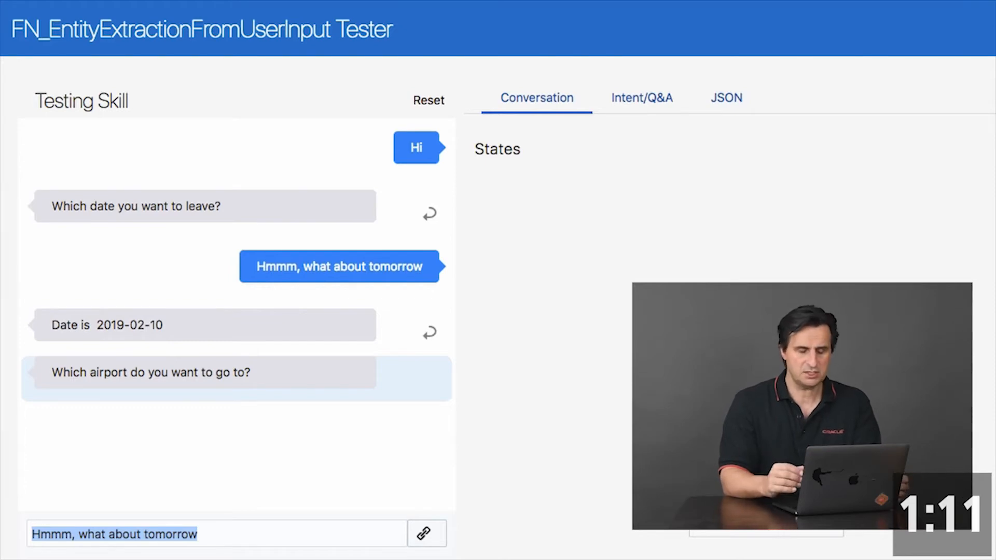
pyautogui.write('H')
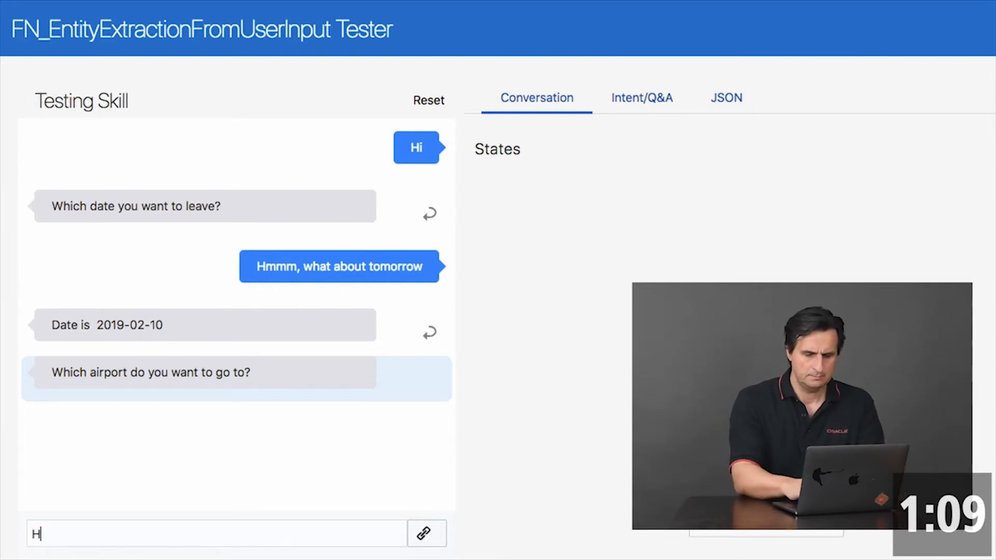
pyautogui.write('mmm, yeah')
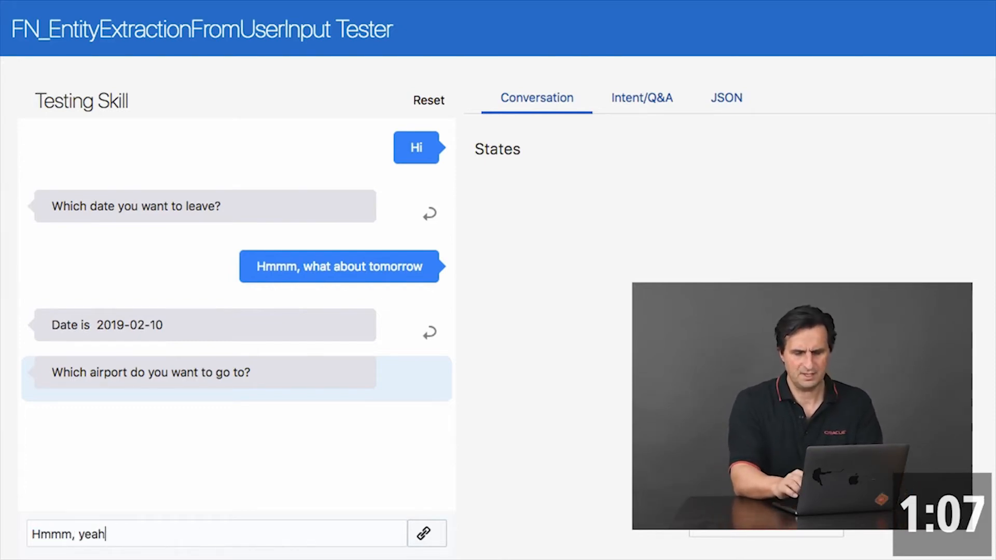
pyautogui.write(',')
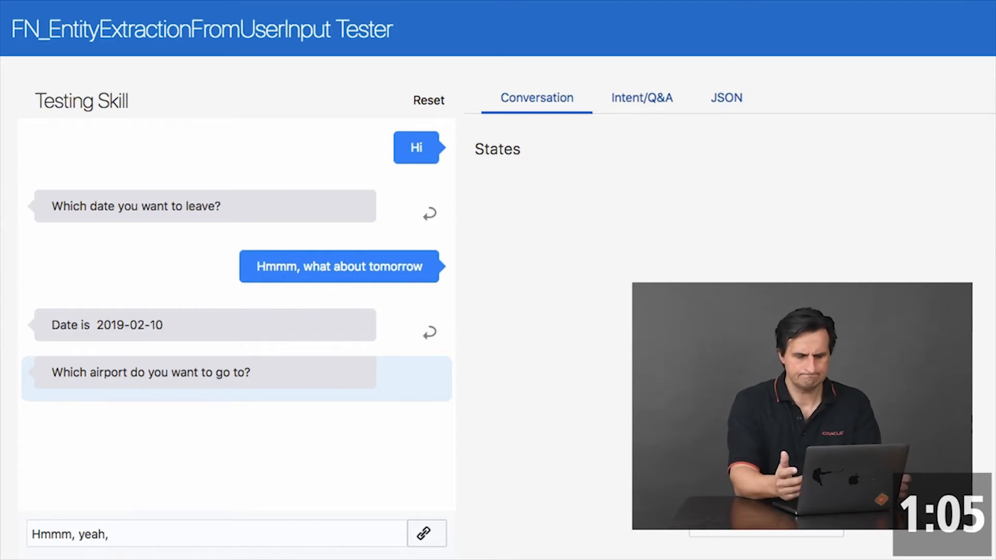
pyautogui.write('London')
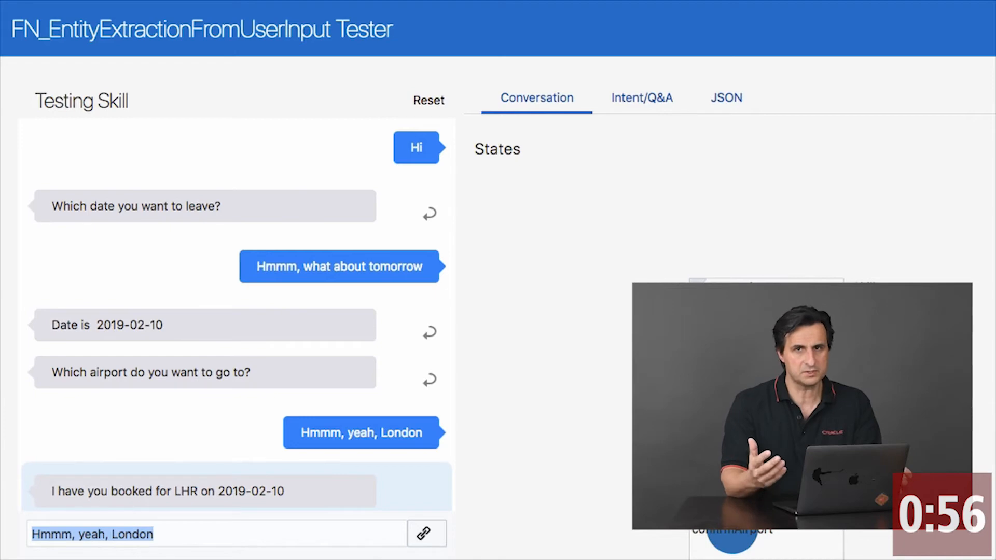
pyautogui.moveTo(393, 194)
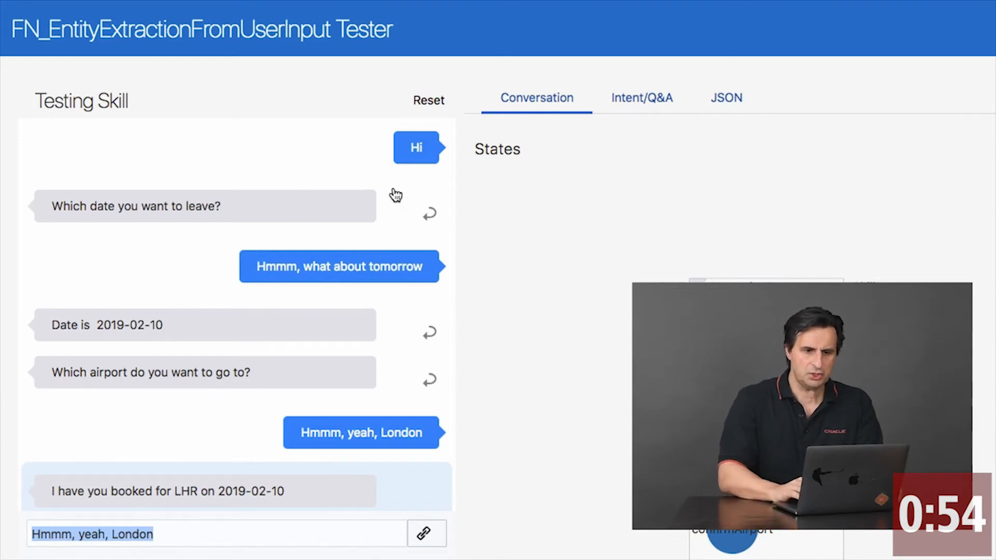
# Reset the tester and start a date-prompt reply beginning 'I like a pi'
pyautogui.click(428, 100)
pyautogui.write('hmmm,')
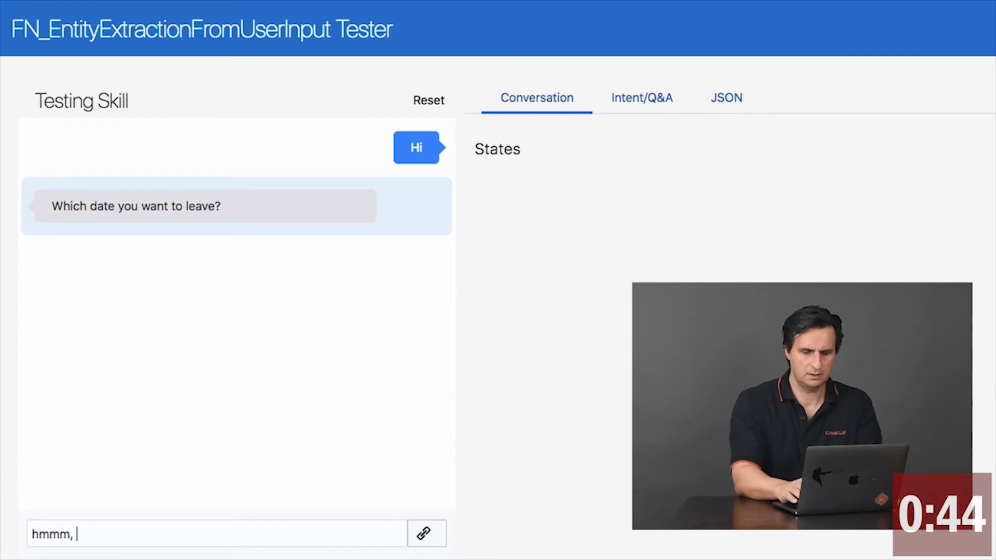
pyautogui.write('I like a pi')
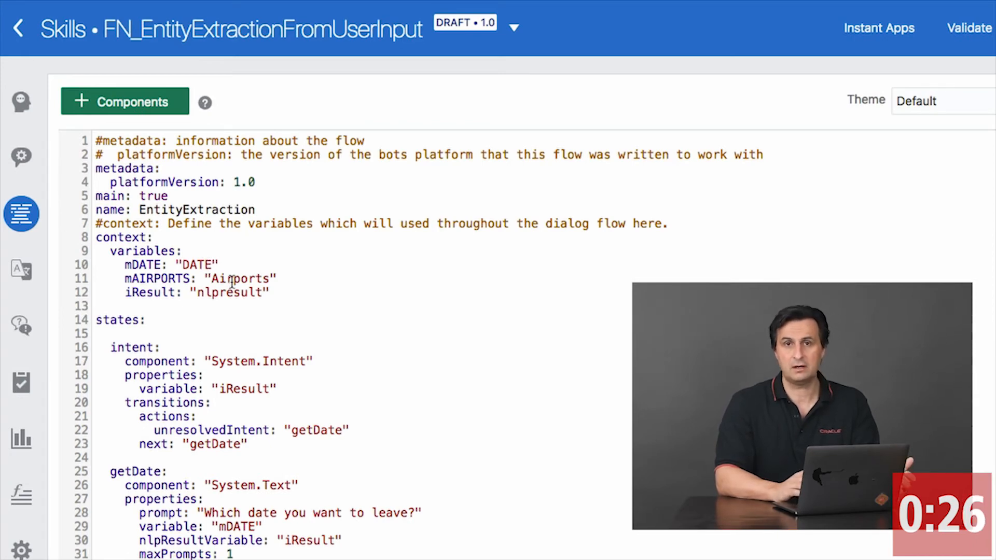
# Scroll the flow YAML down to the confirmDate, getDestinationAirport, confirmAirport and handleCancel states
pyautogui.scroll(-3)
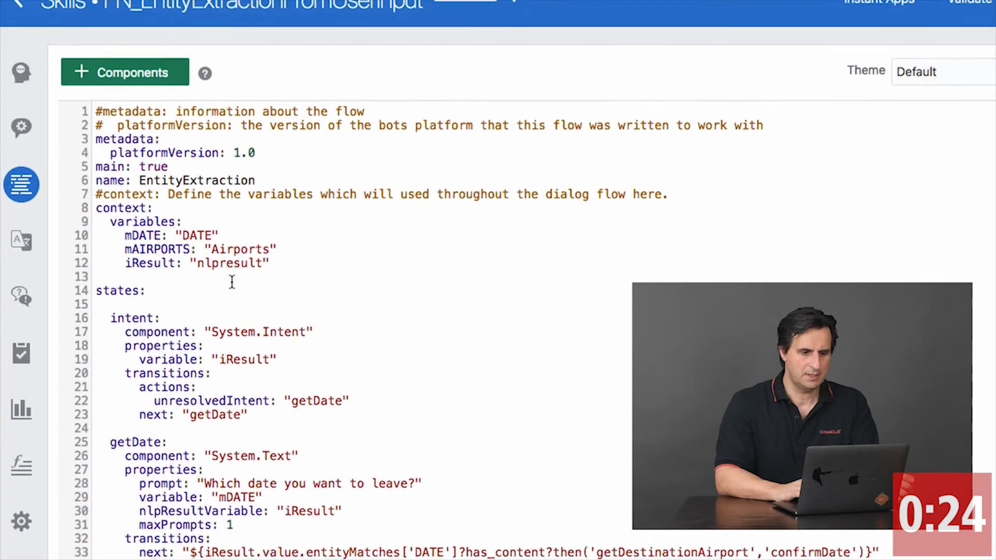
pyautogui.scroll(-3)
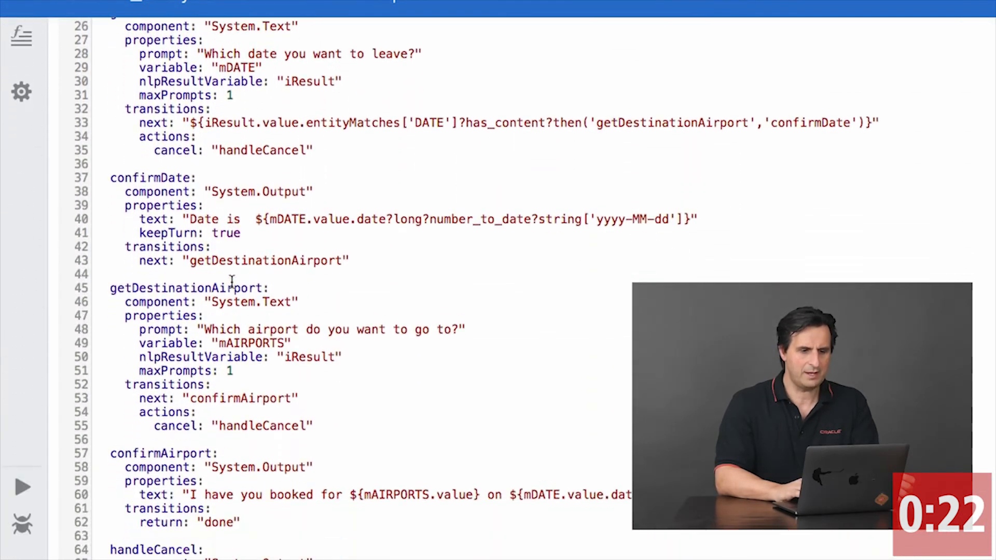
pyautogui.scroll(-3)
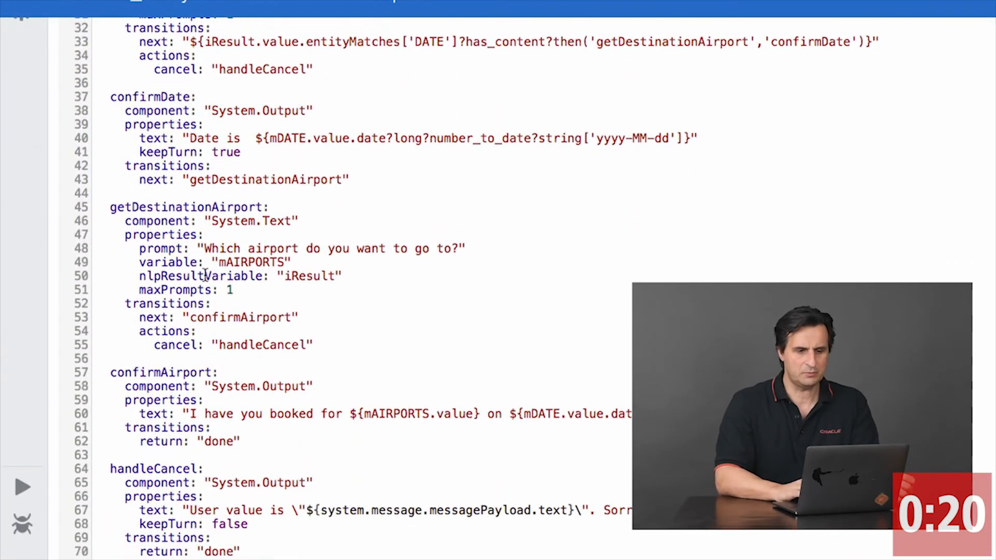